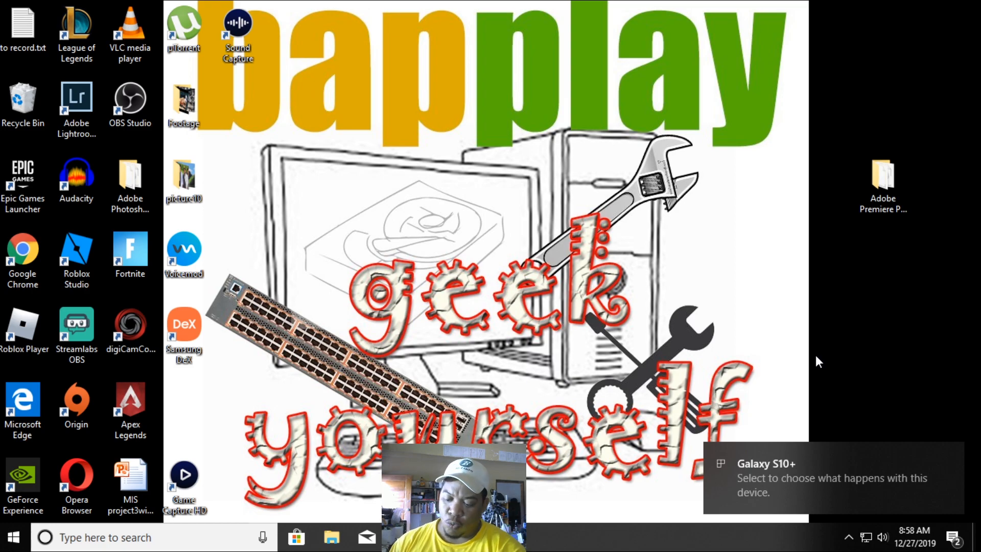
Start DeX from the Galaxy S10+ notification, close the Email window, and launch File Explorer.
{"action": "left_click", "coordinate": [832, 477]}
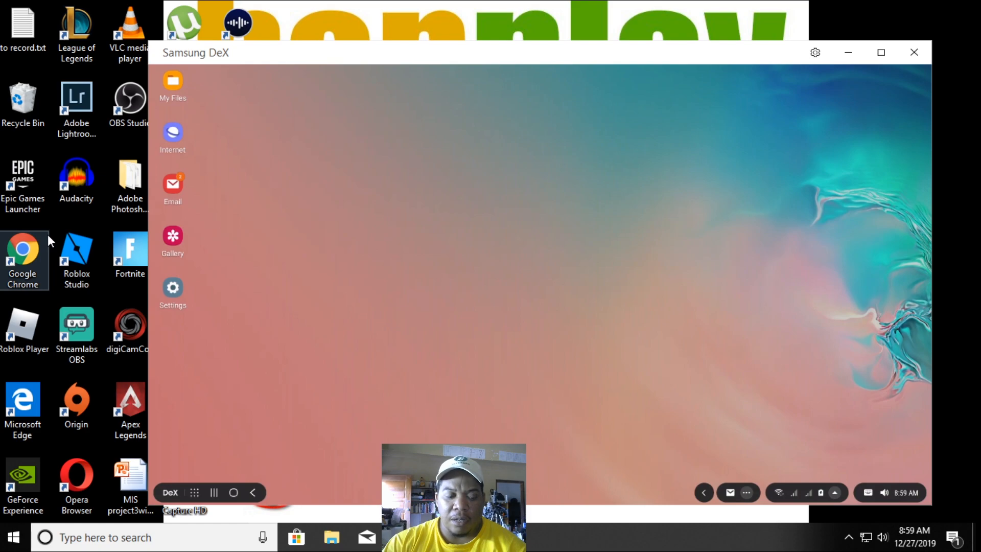
{"action": "left_click", "coordinate": [173, 183]}
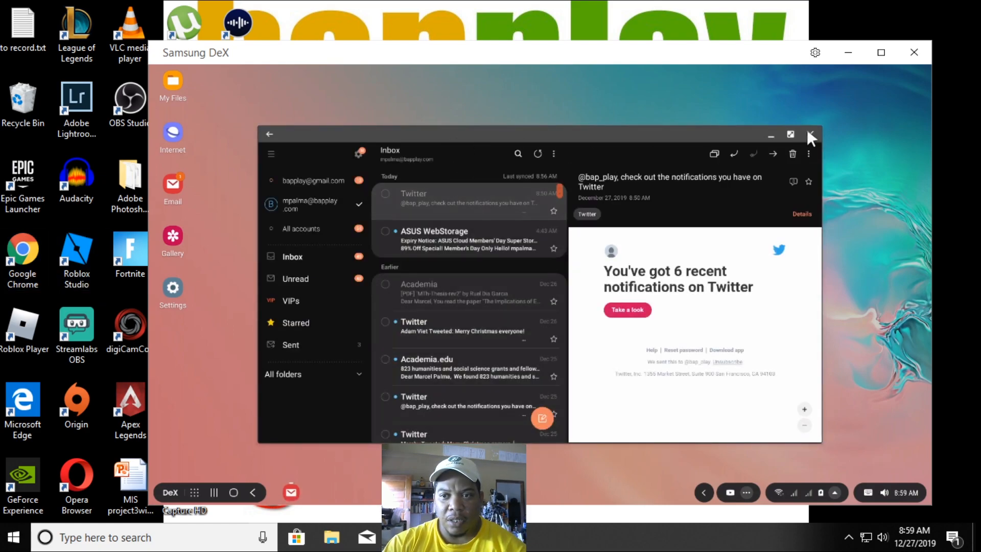
{"action": "left_click", "coordinate": [811, 135]}
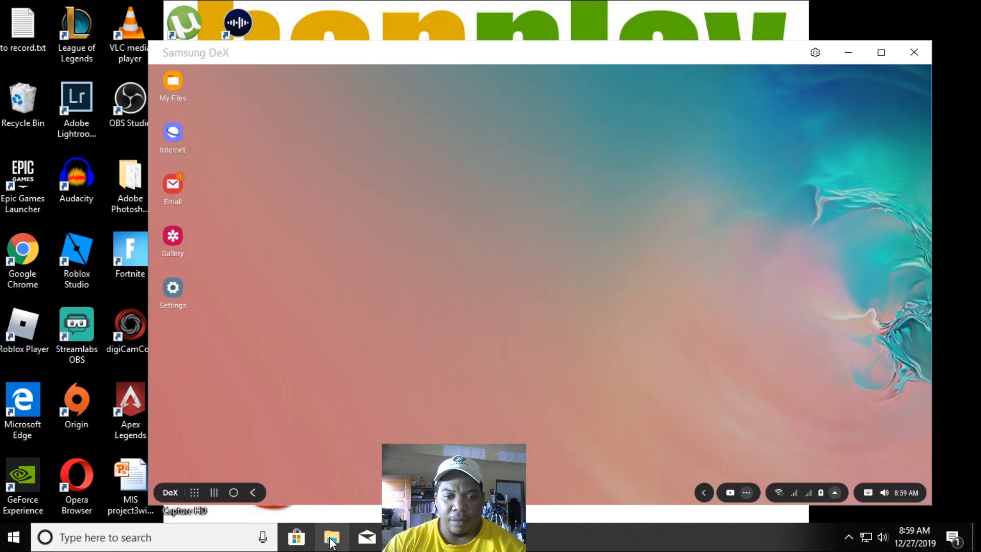
{"action": "left_click", "coordinate": [332, 537]}
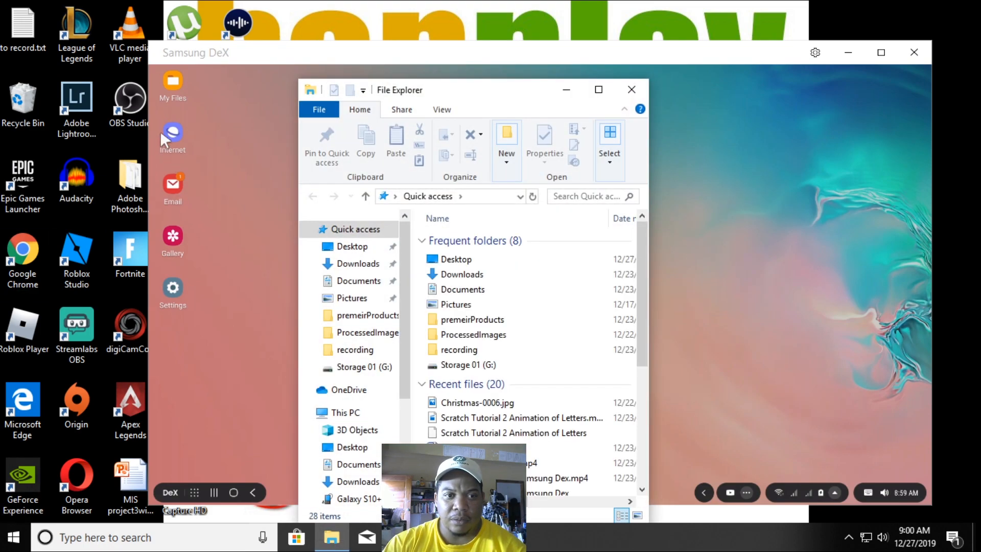
Drag game1.jpg from the Pictures 'fort' folder onto the DeX desktop.
{"action": "left_click", "coordinate": [462, 290]}
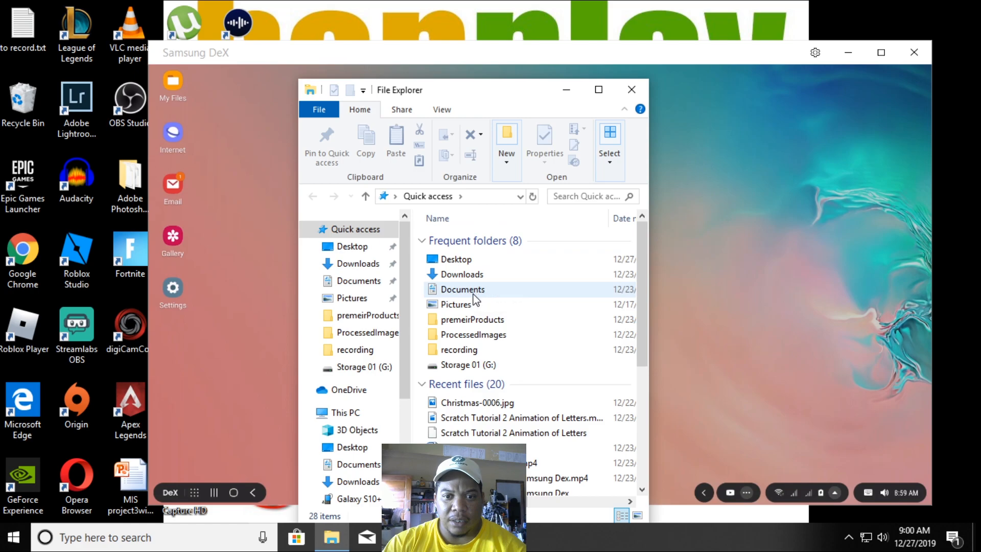
{"action": "double_click", "coordinate": [456, 304]}
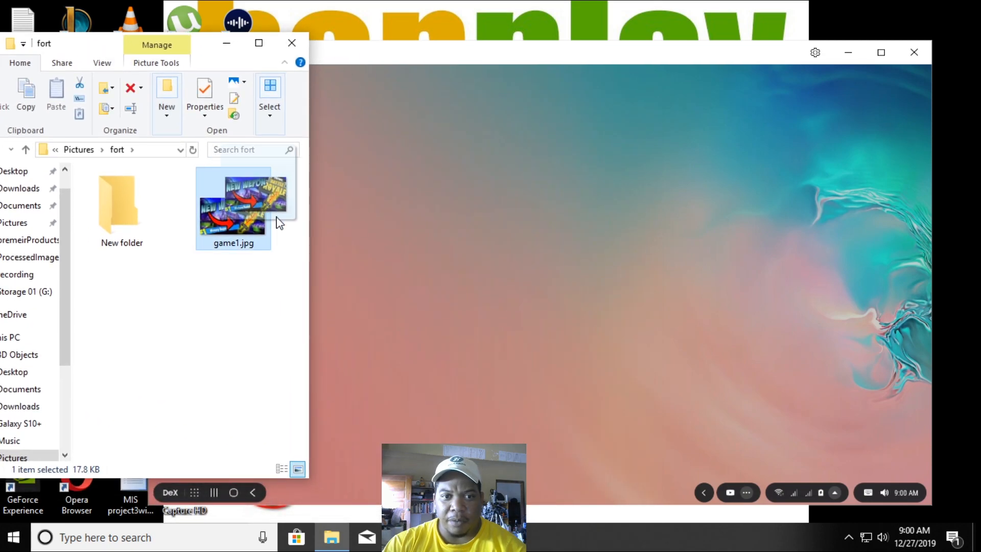
{"action": "left_click_drag", "start_coordinate": [233, 207], "coordinate": [490, 191]}
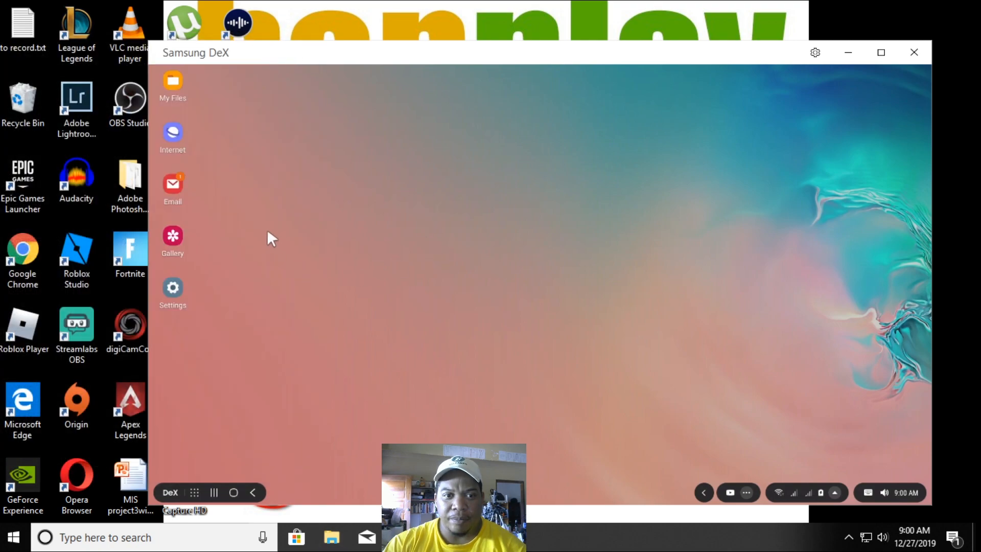
{"action": "mouse_move", "coordinate": [399, 320]}
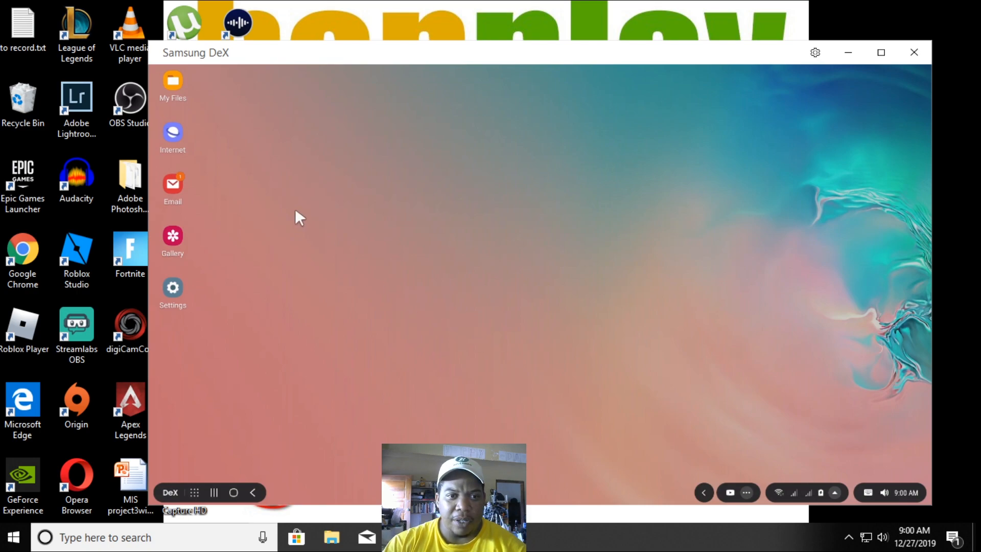
Browse the phone's Images category in My Files.
{"action": "left_click", "coordinate": [173, 81]}
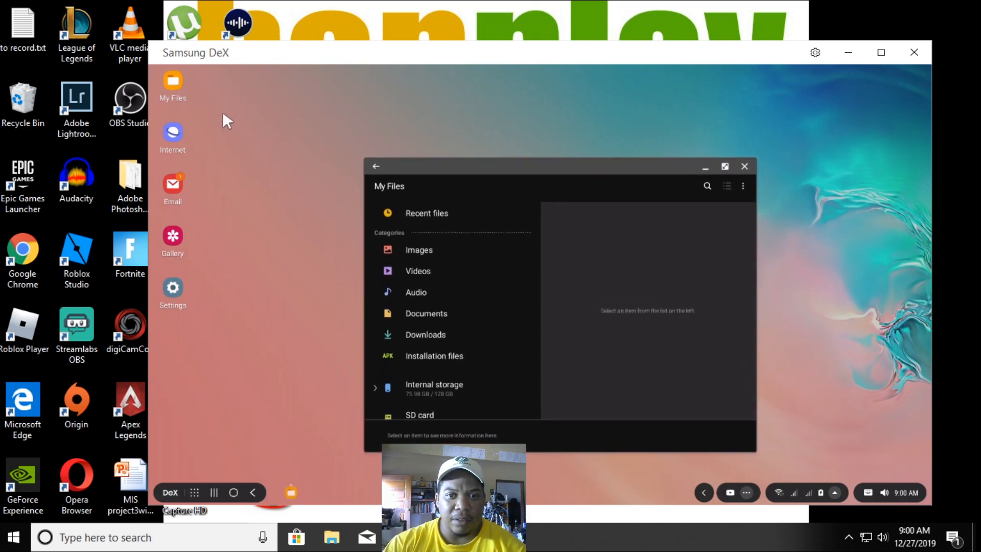
{"action": "left_click", "coordinate": [418, 250]}
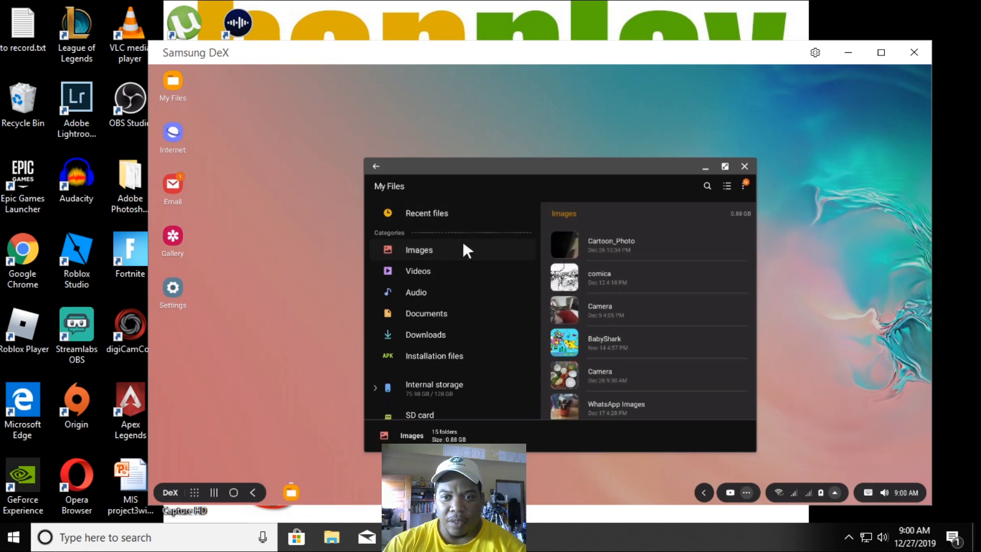
{"action": "scroll", "scroll_direction": "down", "scroll_amount": 3}
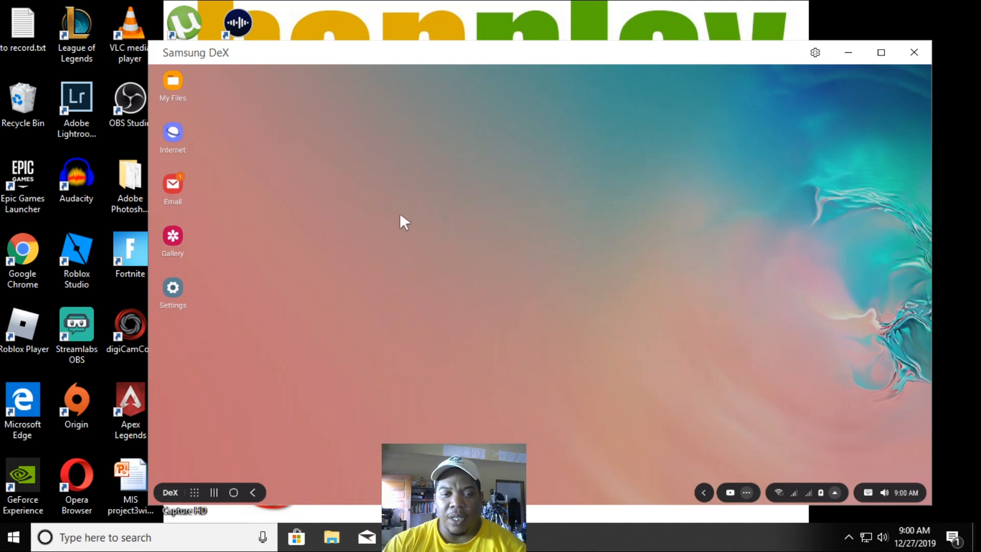
{"action": "mouse_move", "coordinate": [311, 59]}
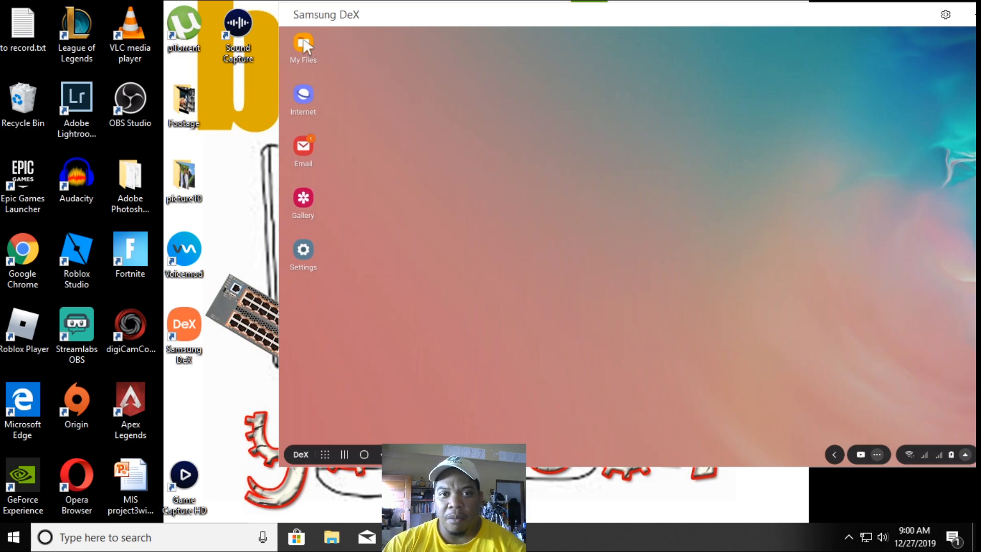
{"action": "left_click", "coordinate": [303, 47]}
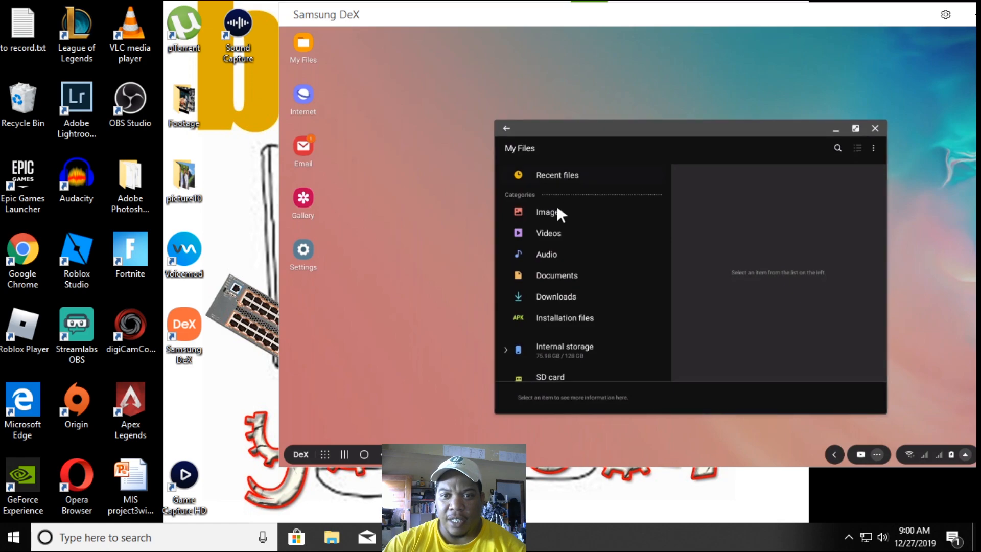
{"action": "left_click", "coordinate": [549, 212]}
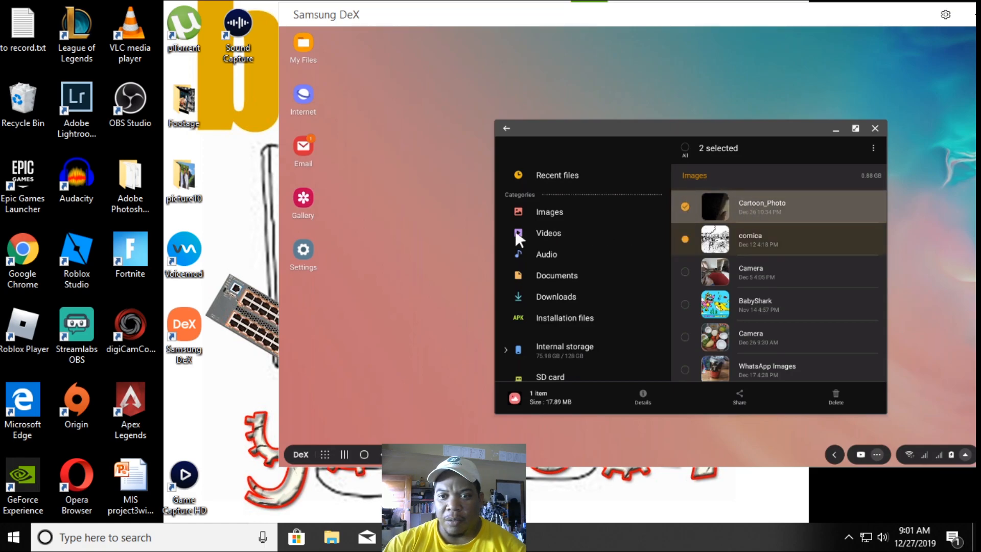
{"action": "left_click", "coordinate": [685, 272]}
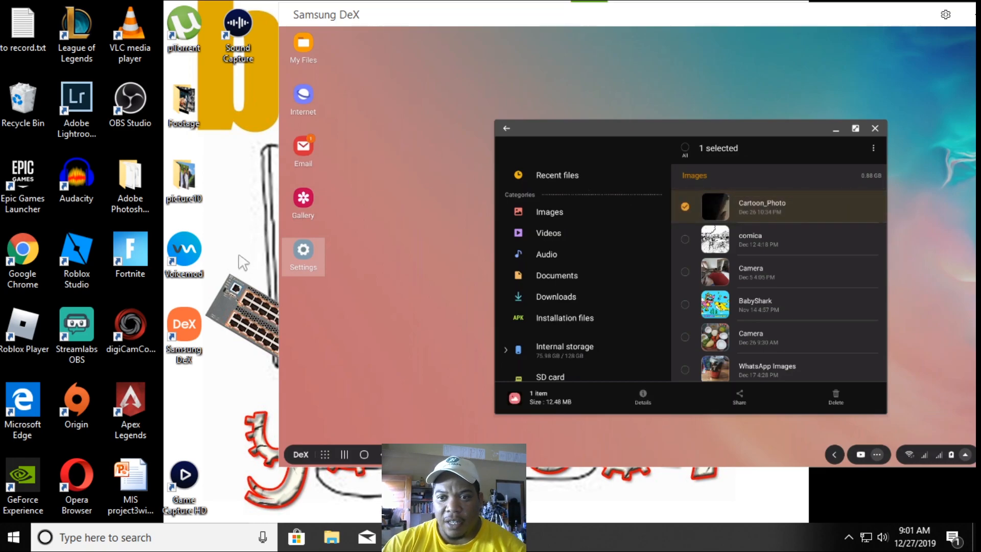
{"action": "mouse_move", "coordinate": [257, 204]}
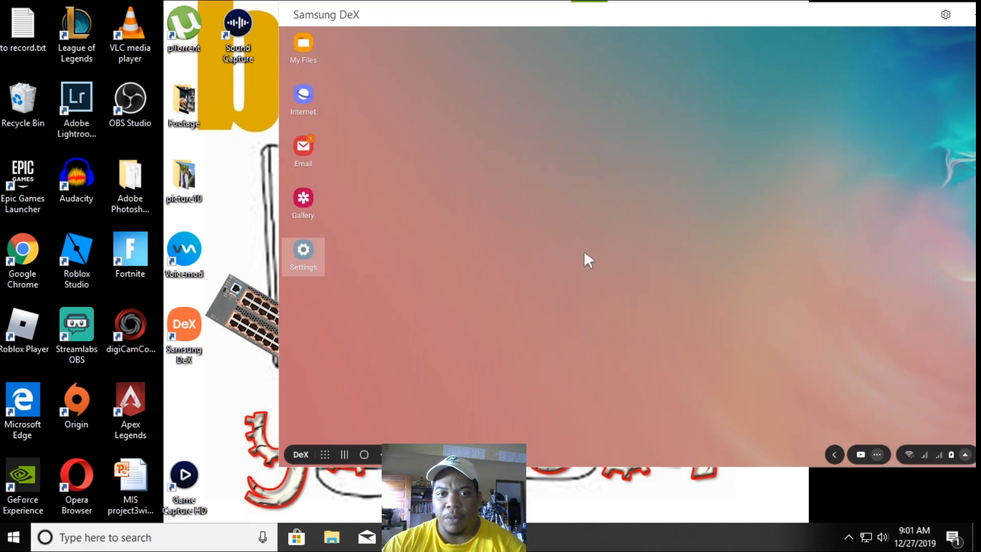
{"action": "mouse_move", "coordinate": [459, 212]}
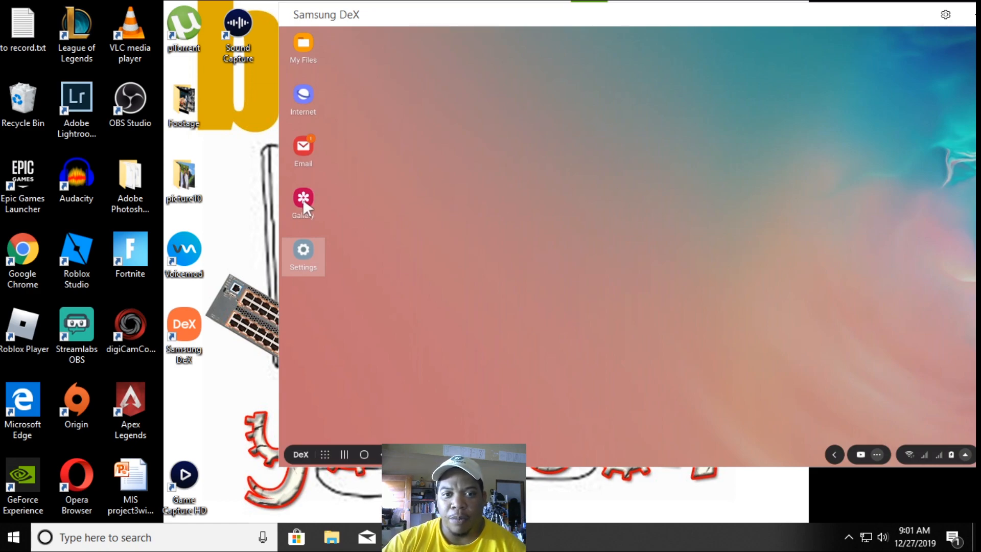
Launch Gallery maximized and begin selecting today's two items.
{"action": "left_click", "coordinate": [303, 201]}
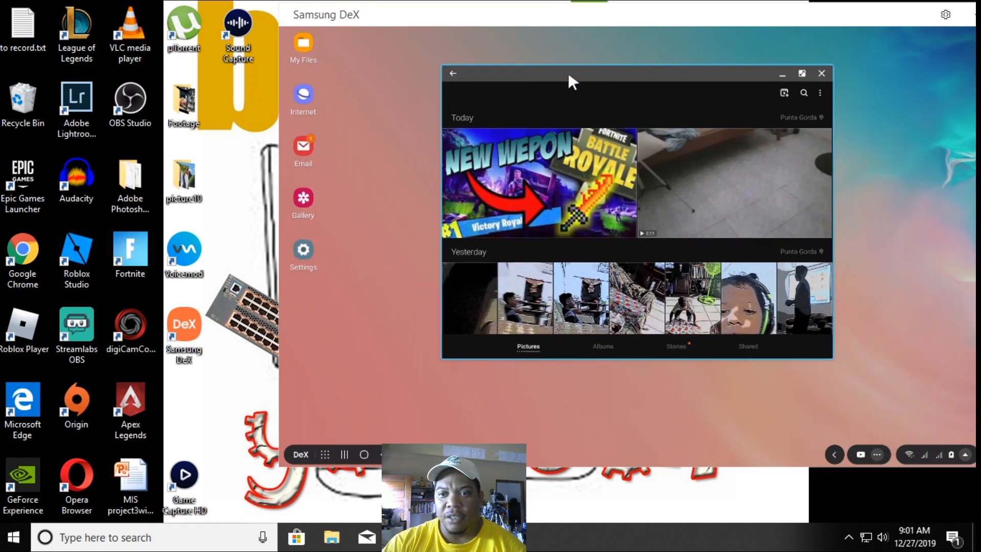
{"action": "mouse_move", "coordinate": [588, 305]}
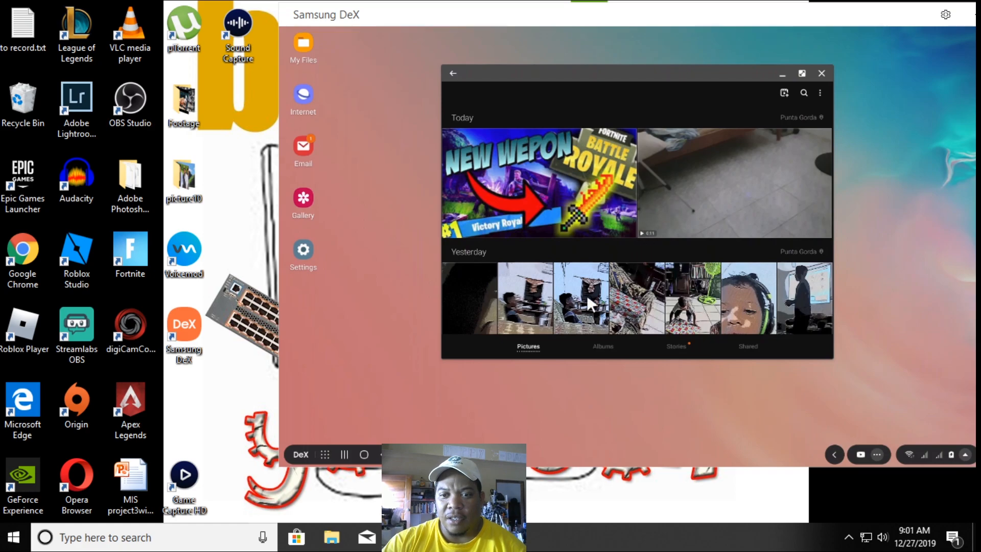
{"action": "mouse_move", "coordinate": [528, 179]}
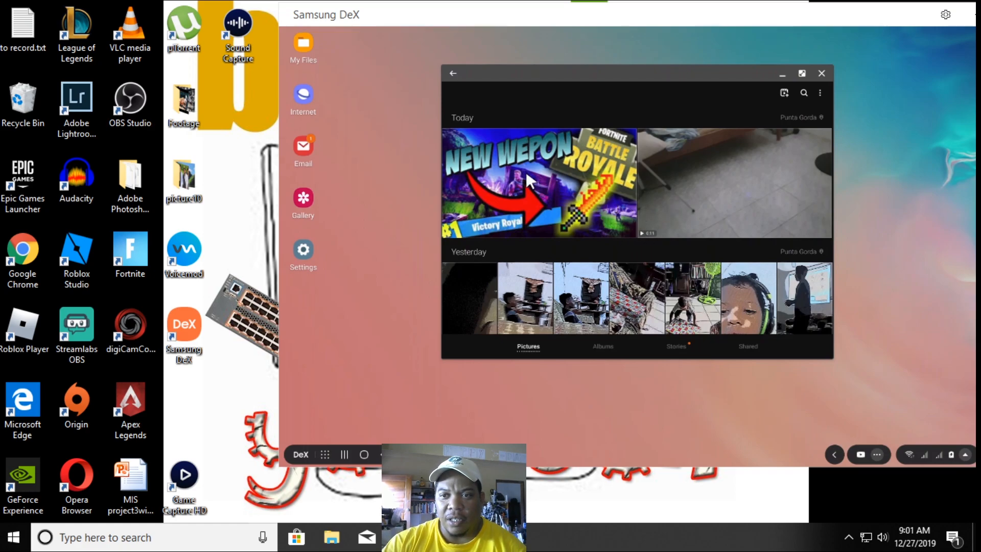
{"action": "left_click", "coordinate": [802, 73]}
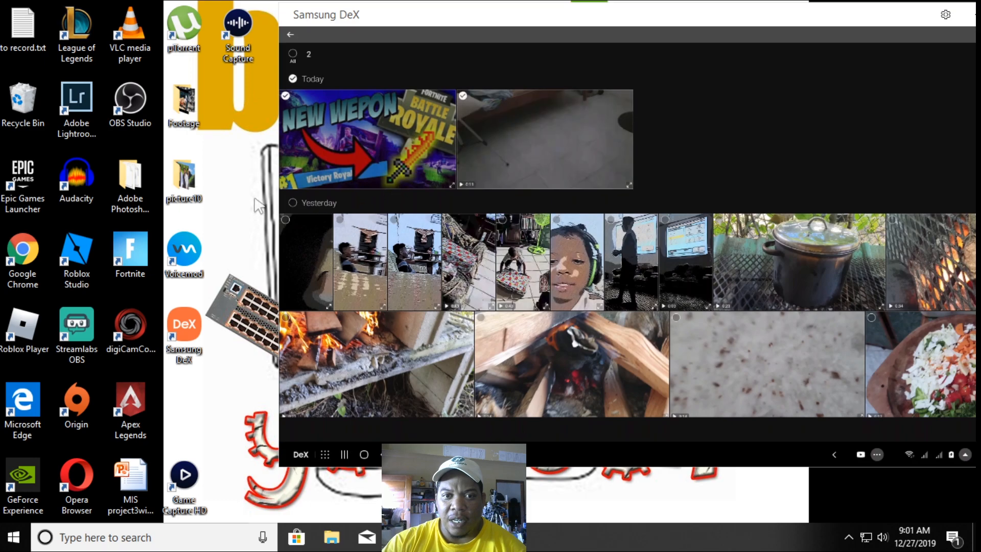
{"action": "mouse_move", "coordinate": [336, 157]}
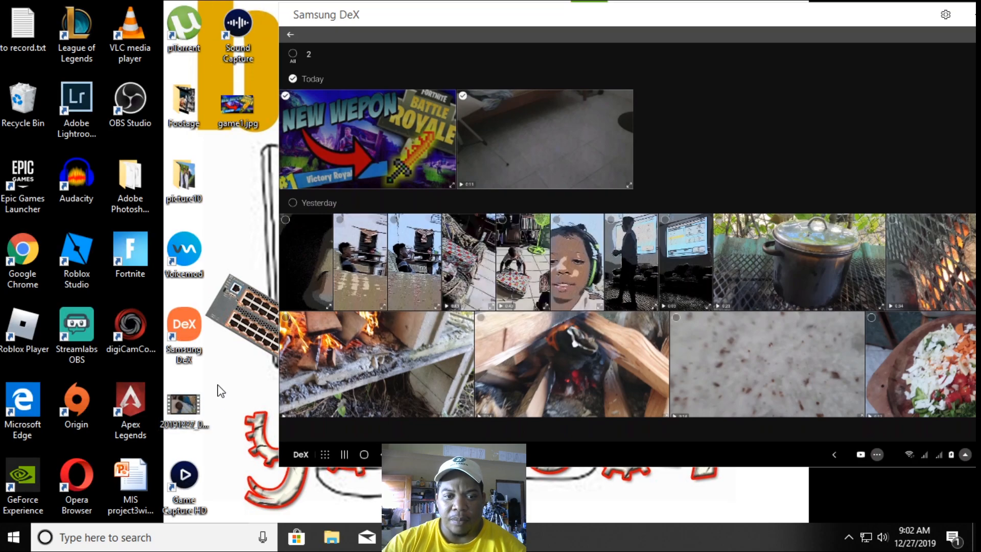
Drop today's two selected items onto the Windows desktop and clear the selection.
{"action": "left_click", "coordinate": [184, 405]}
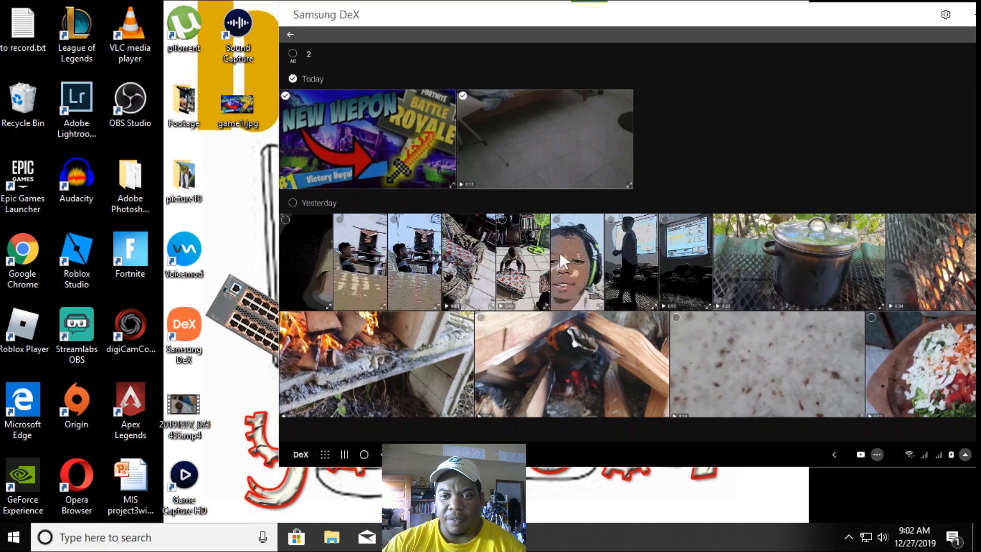
{"action": "mouse_move", "coordinate": [594, 262]}
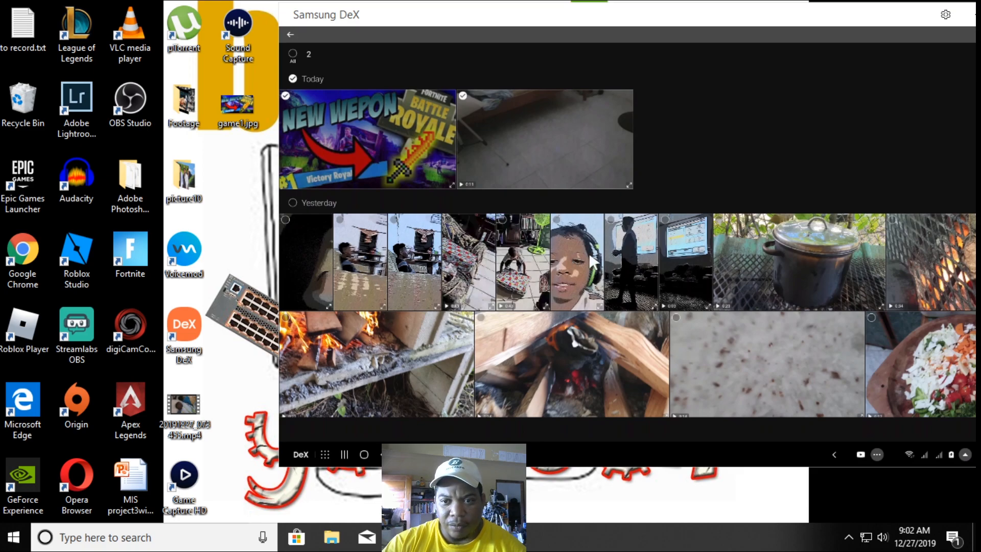
{"action": "left_click", "coordinate": [360, 262]}
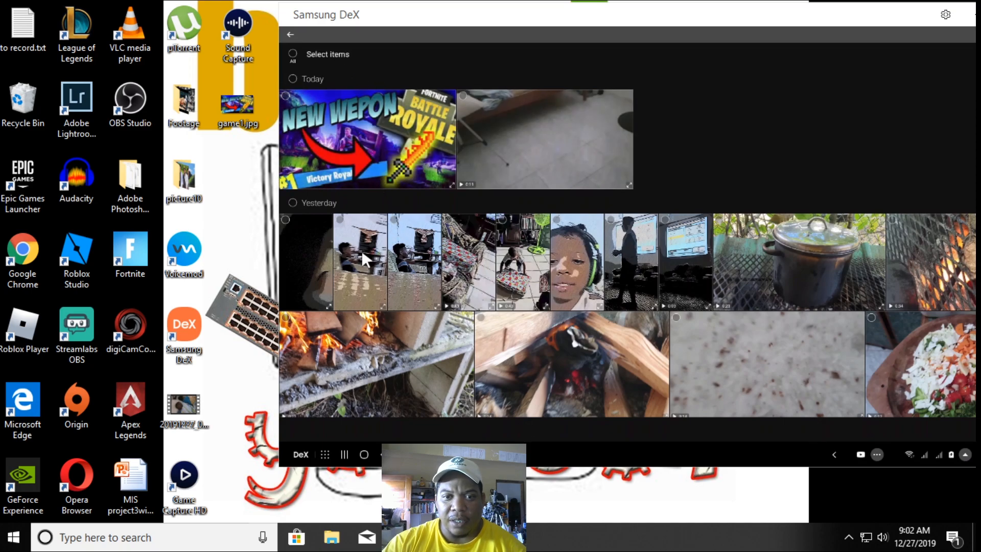
Select one of yesterday's photos to copy onto the Windows desktop.
{"action": "left_click", "coordinate": [414, 262]}
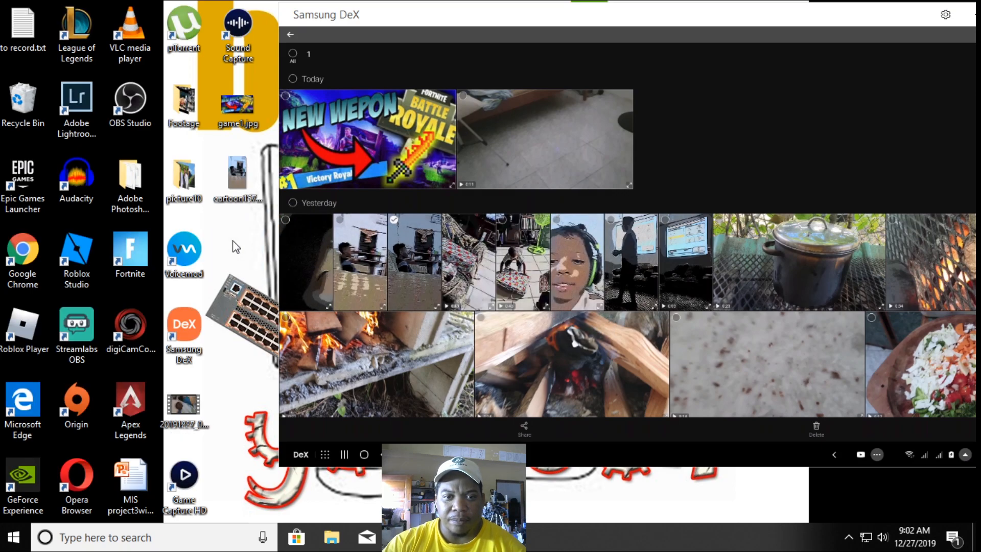
{"action": "mouse_move", "coordinate": [401, 272]}
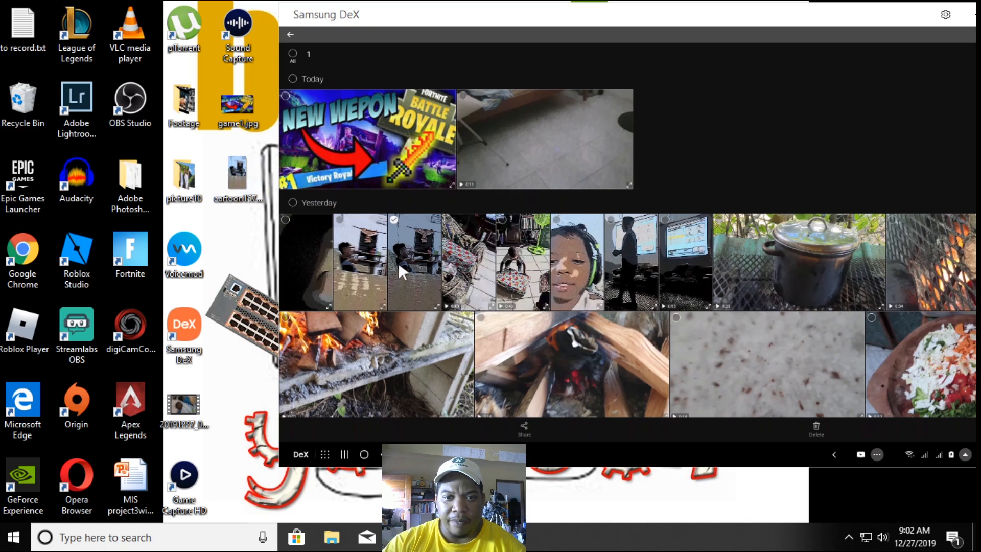